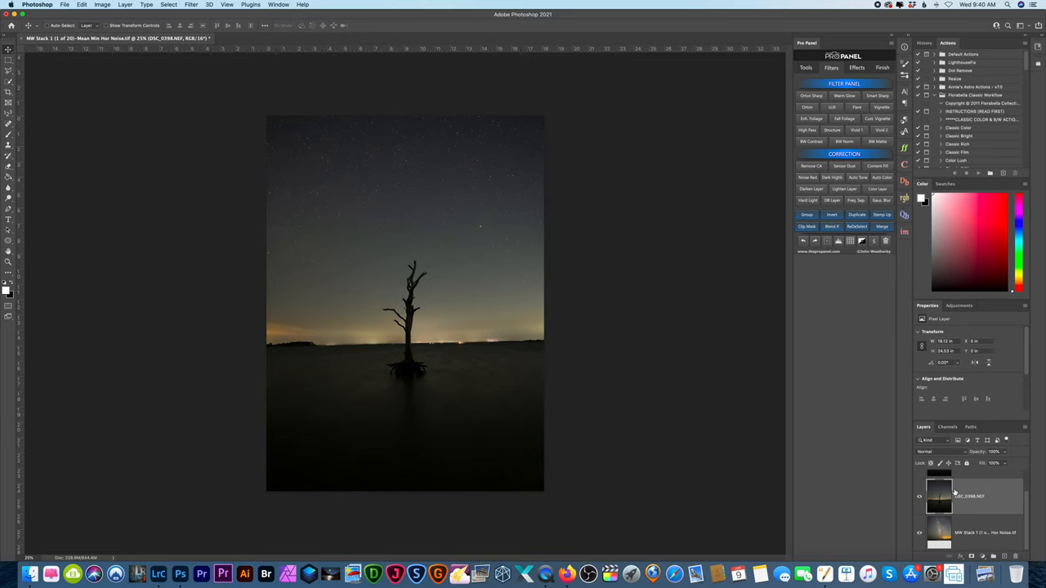
mouse_move(858, 458)
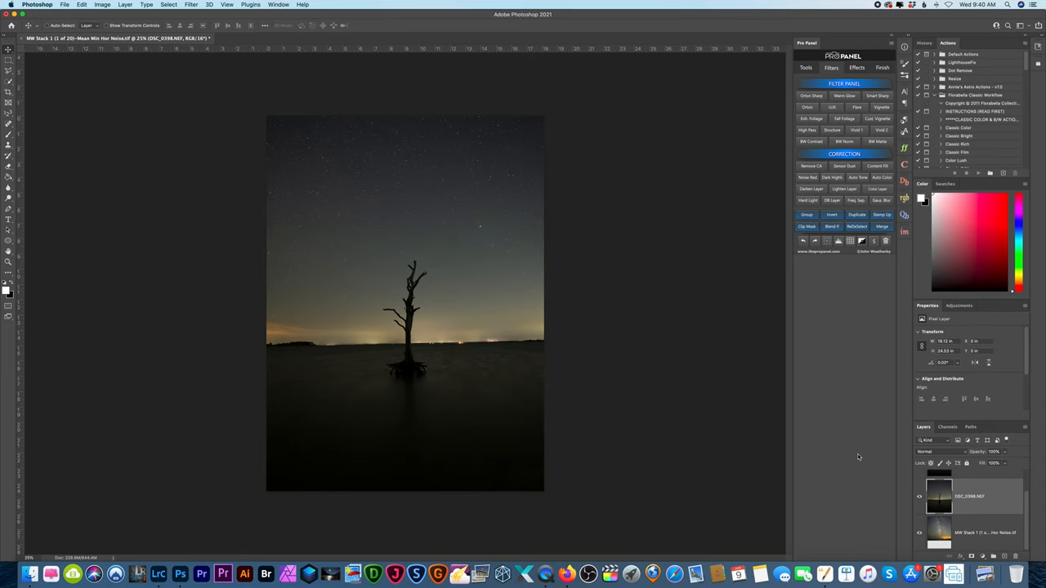
mouse_move(841, 440)
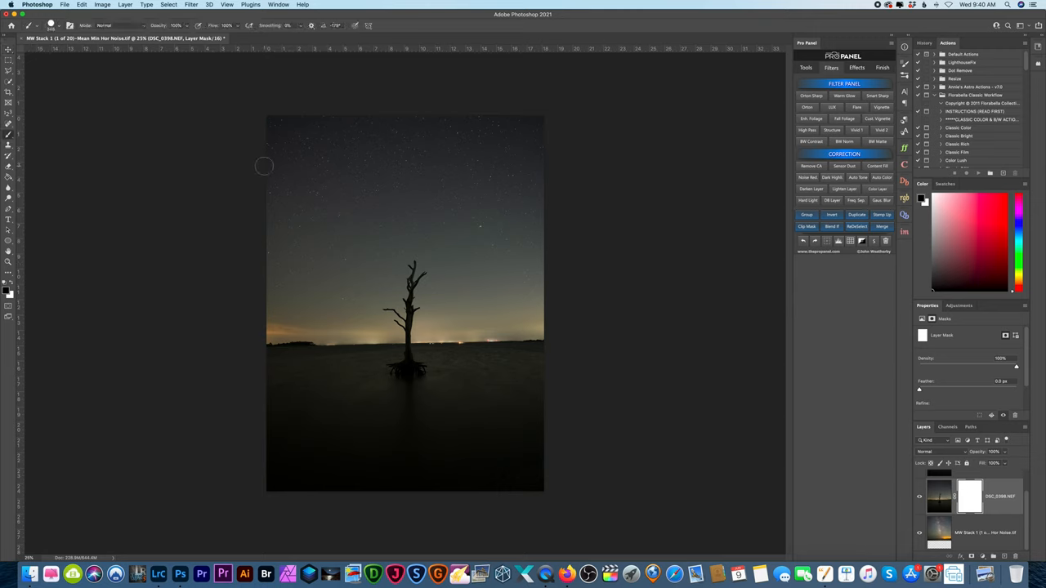
Brush over the layer mask near the tree top to refine where the Milky Way sky shows
drag(264, 167, 504, 201)
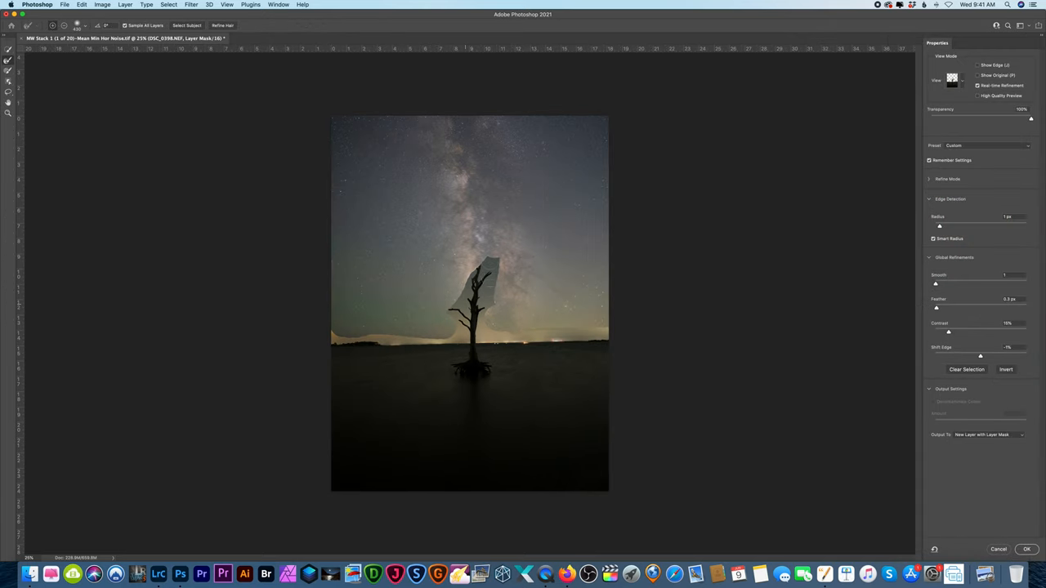
mouse_move(621, 327)
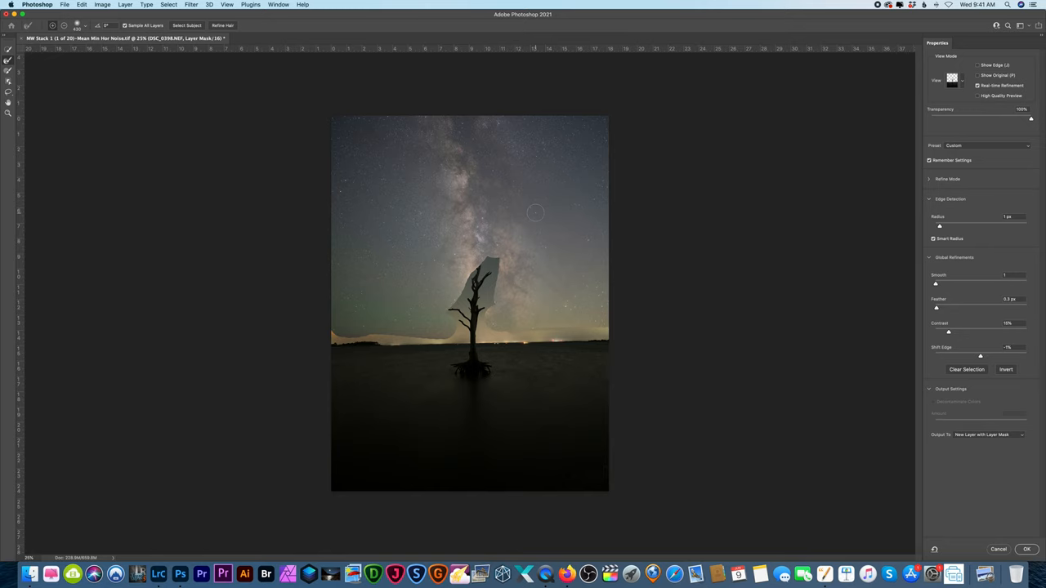
mouse_move(539, 194)
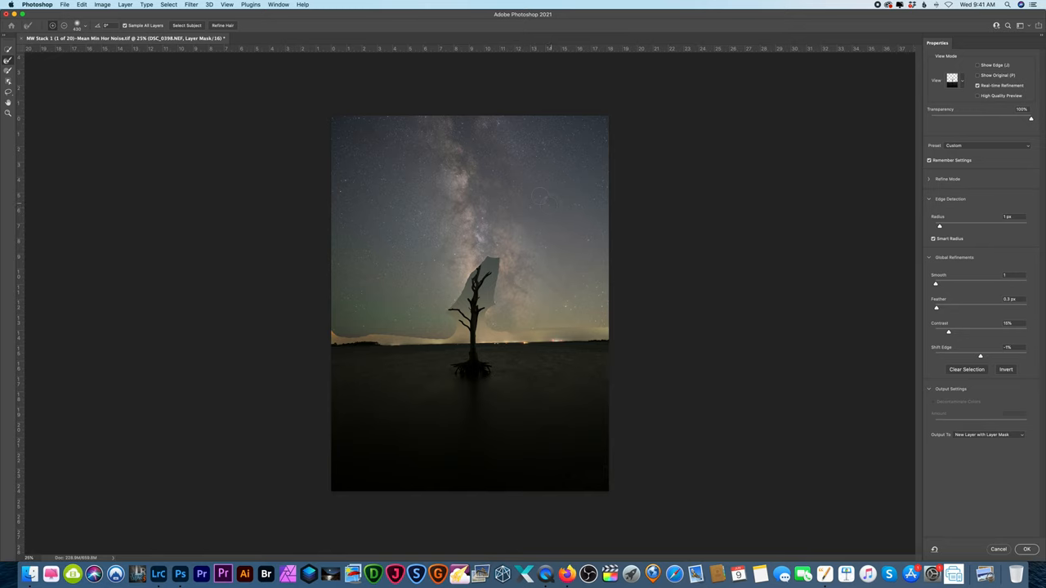
mouse_move(1001, 515)
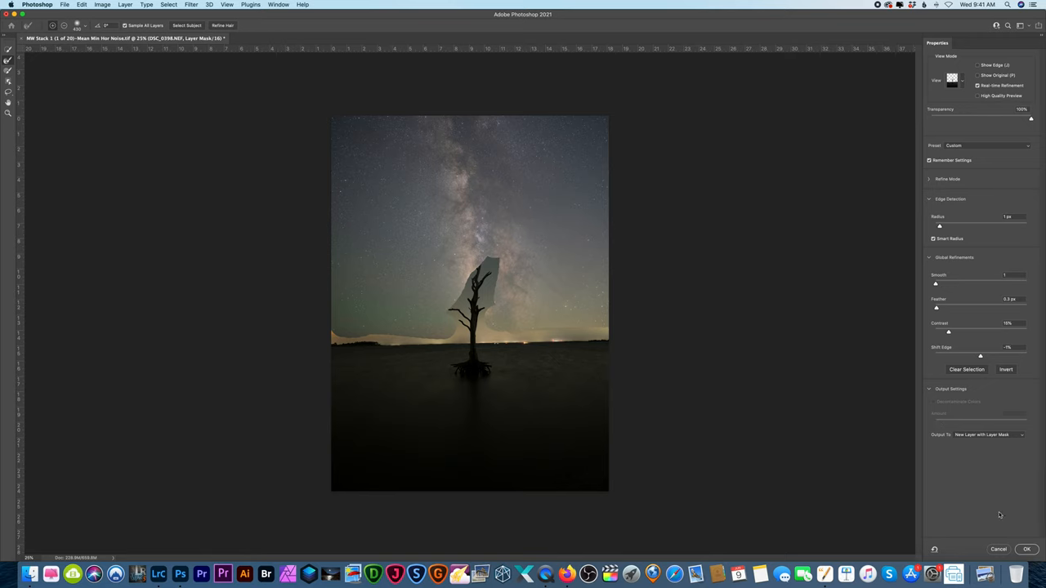
mouse_move(997, 553)
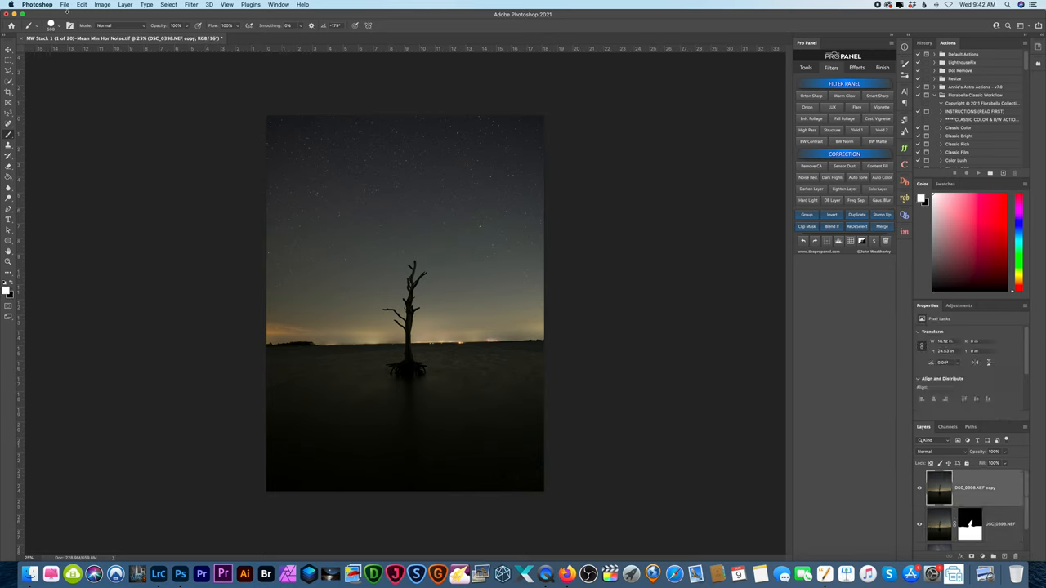
Bring up the Sky Replacement dialog from the Edit menu for the night tree photo
click(82, 5)
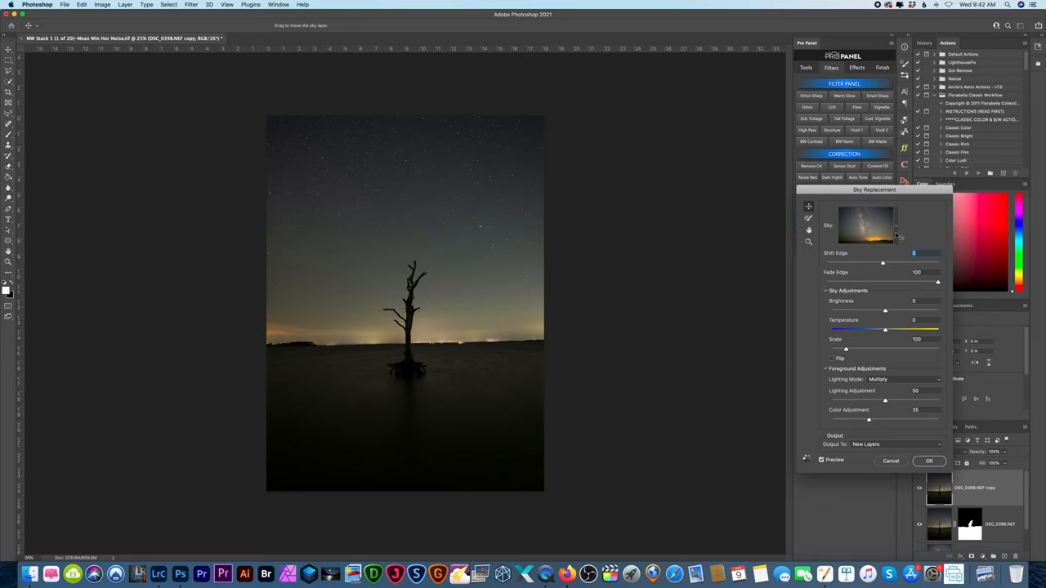
mouse_move(422, 162)
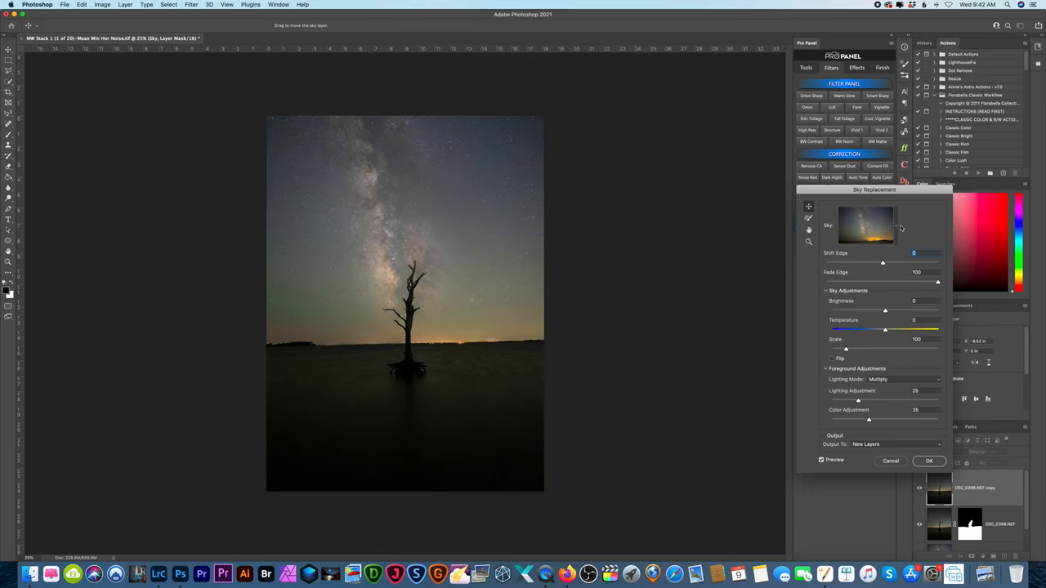
mouse_move(899, 229)
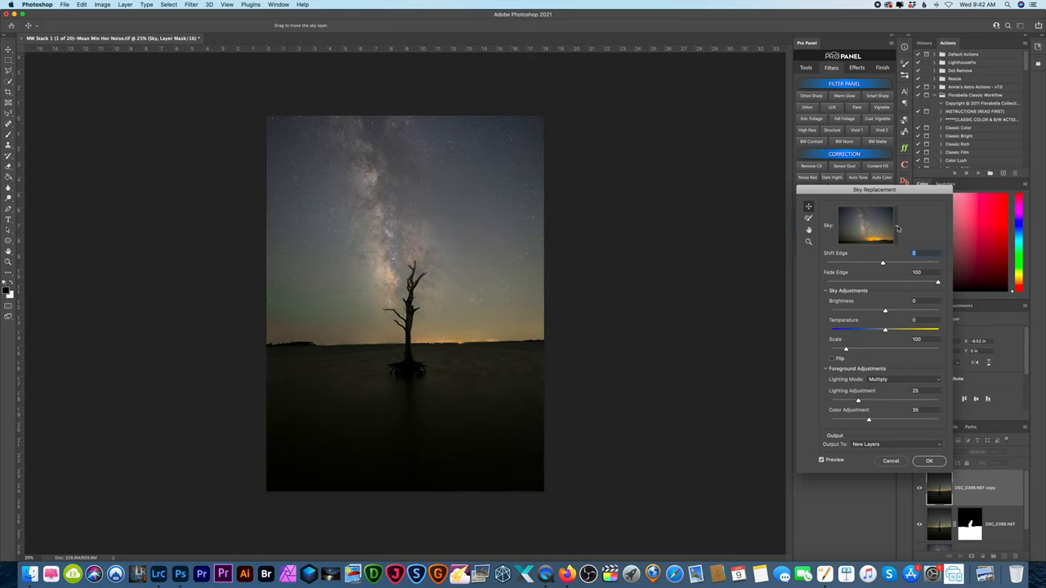
Expand the Sky dropdown to choose a Milky Way replacement sky
click(895, 225)
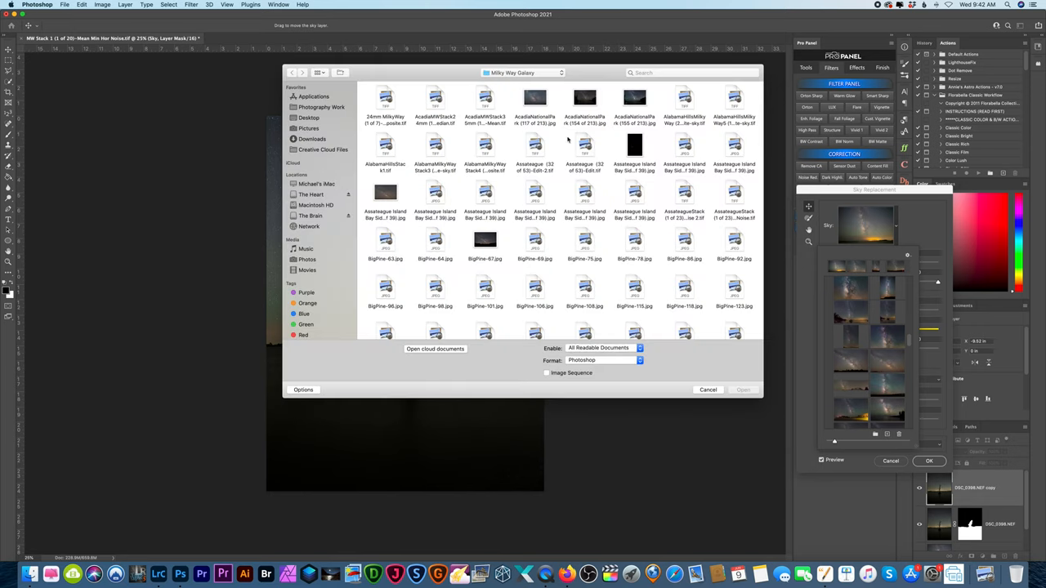
mouse_move(389, 75)
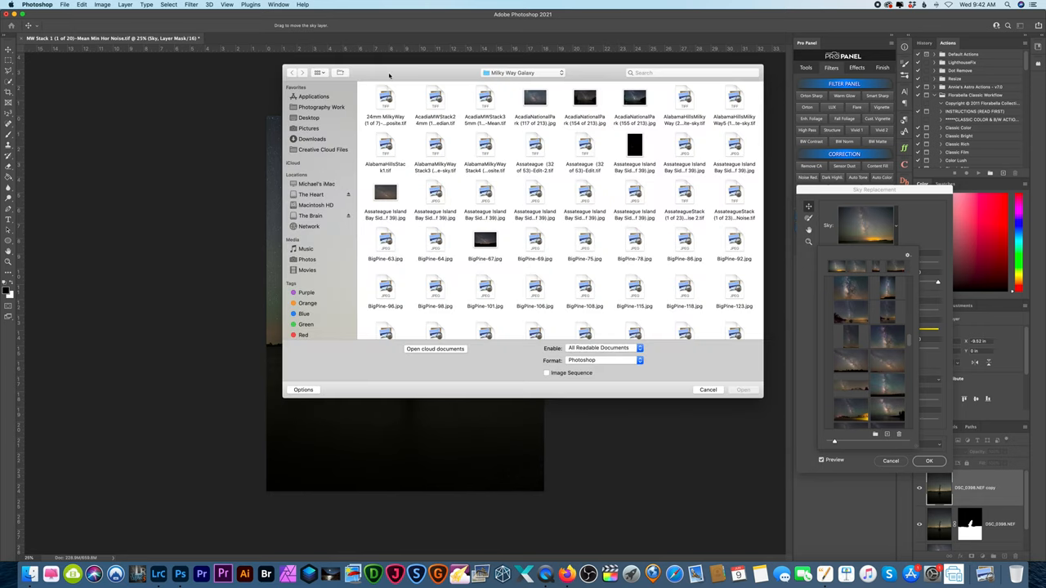
mouse_move(449, 95)
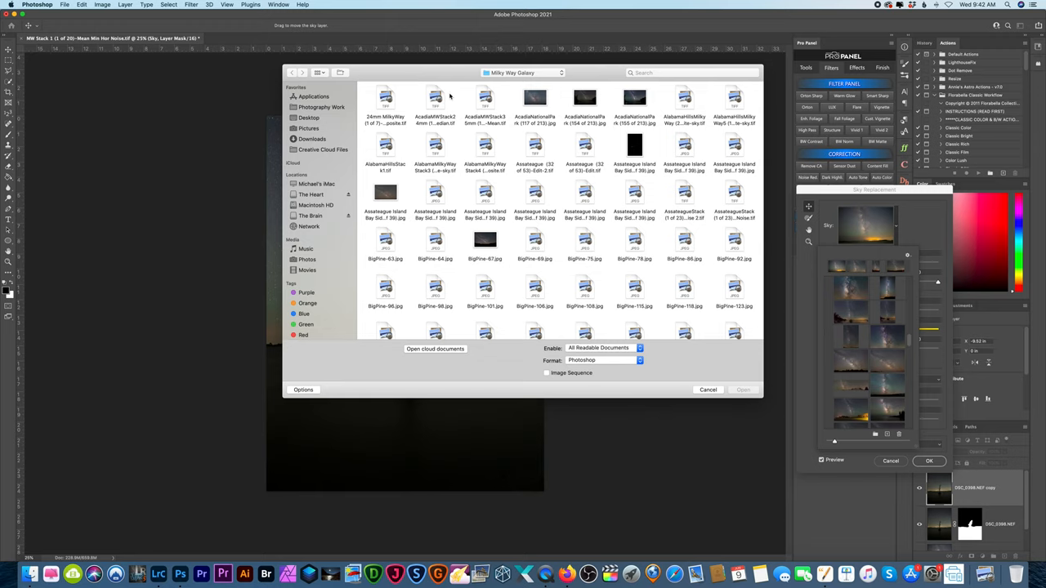
mouse_move(706, 397)
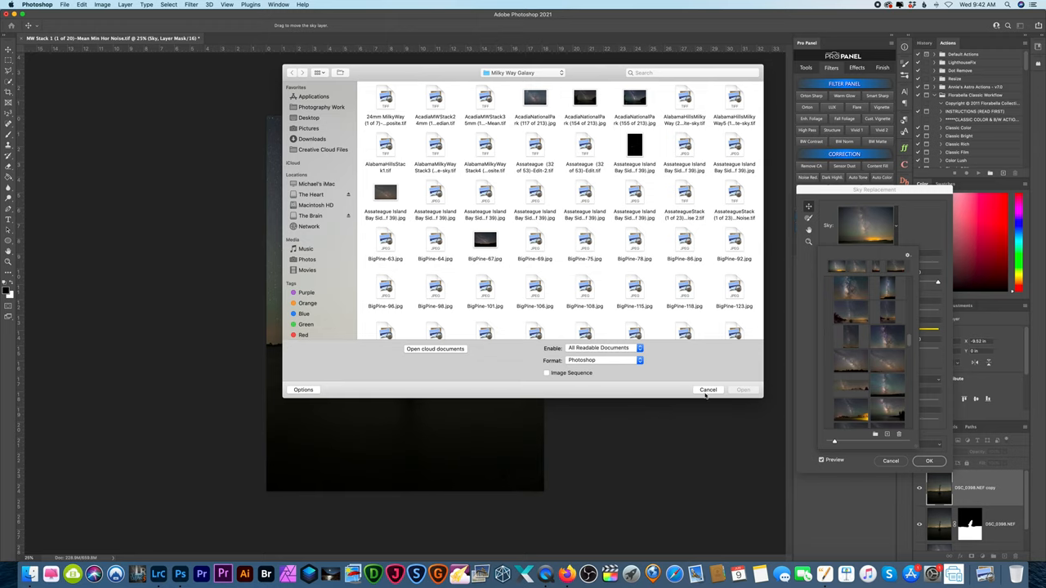
Cancel out of the Milky Way Galaxy image browser without importing a sky
click(708, 389)
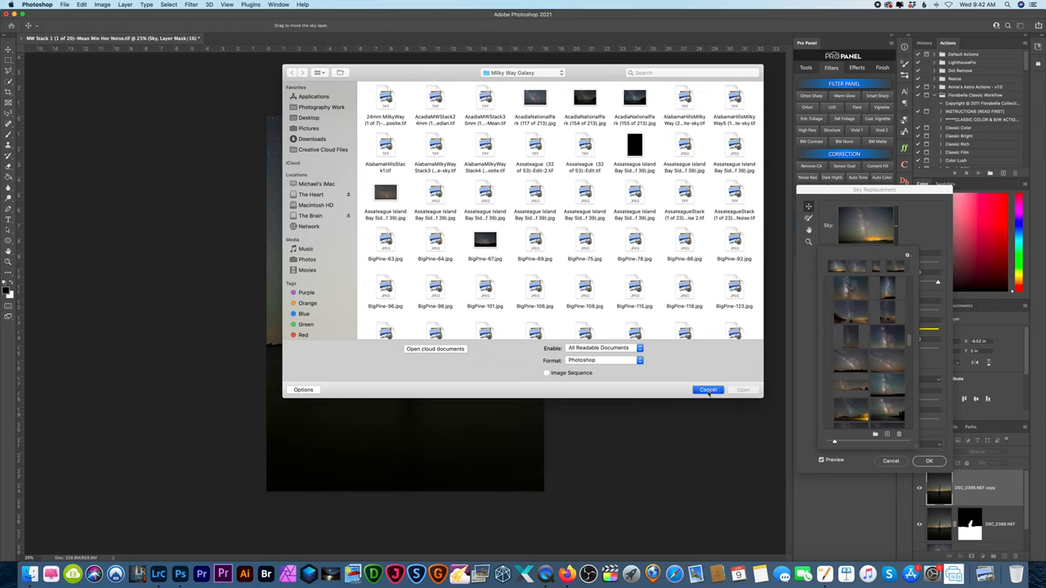
click(707, 389)
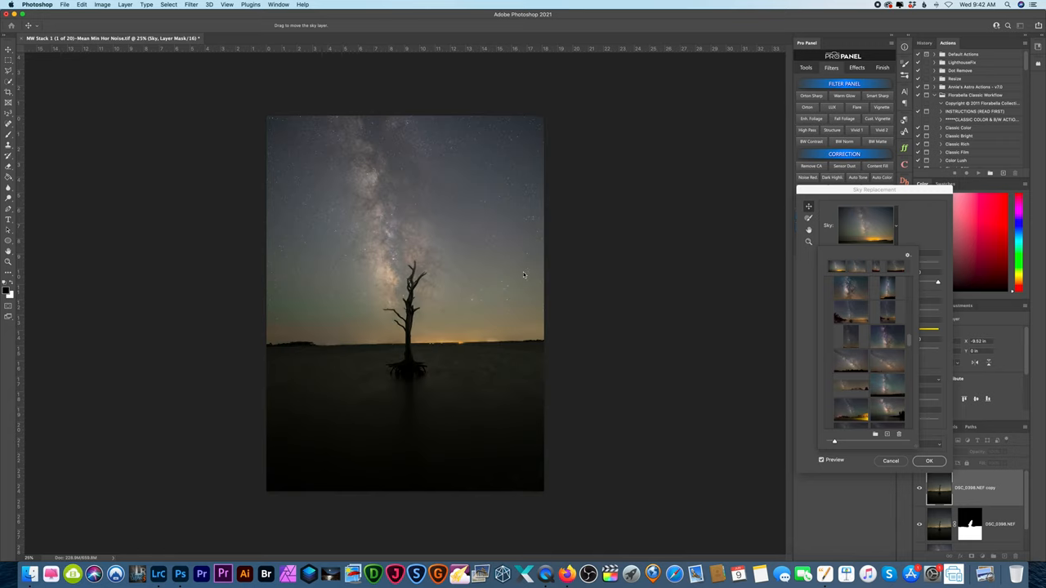
mouse_move(435, 203)
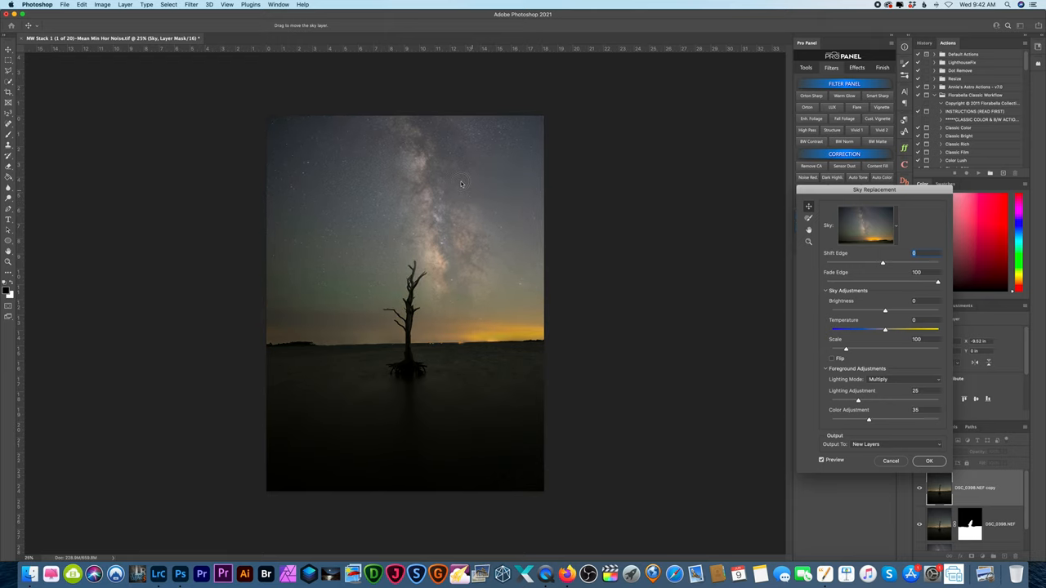
Drag the Milky Way sky downward so its bright core sits above the dead tree
drag(461, 183, 471, 224)
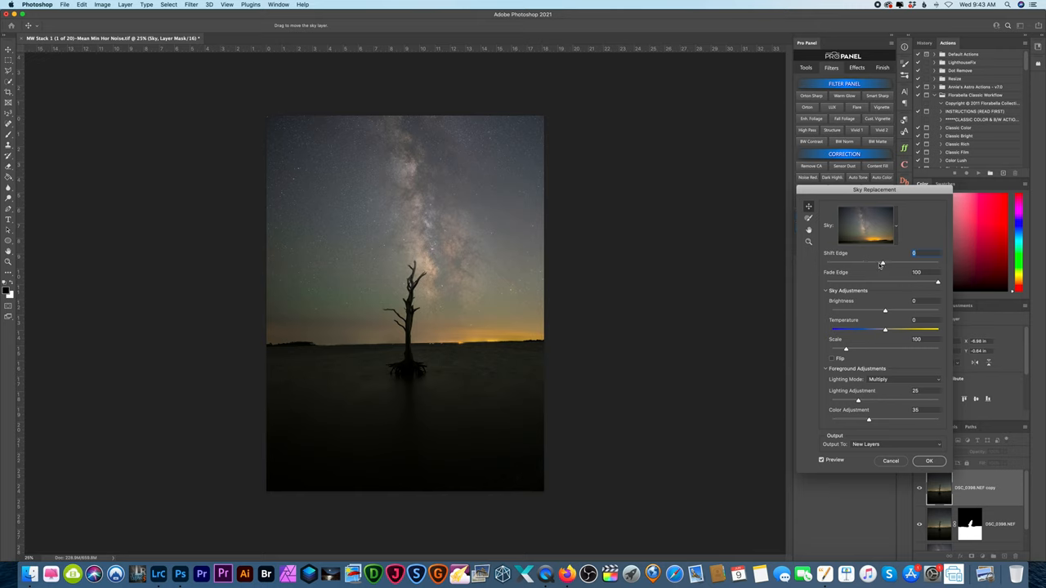
mouse_move(504, 282)
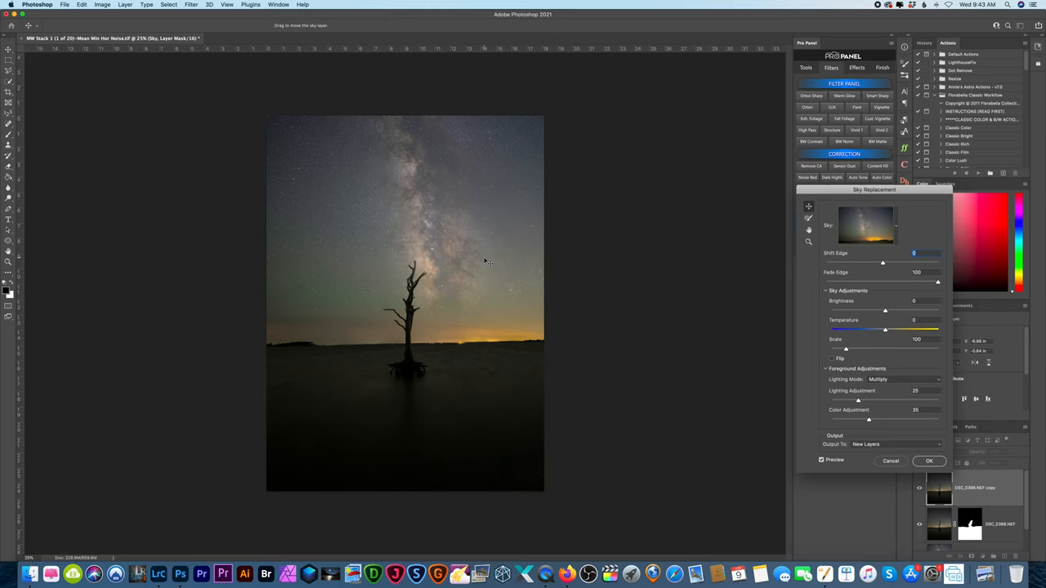
mouse_move(478, 250)
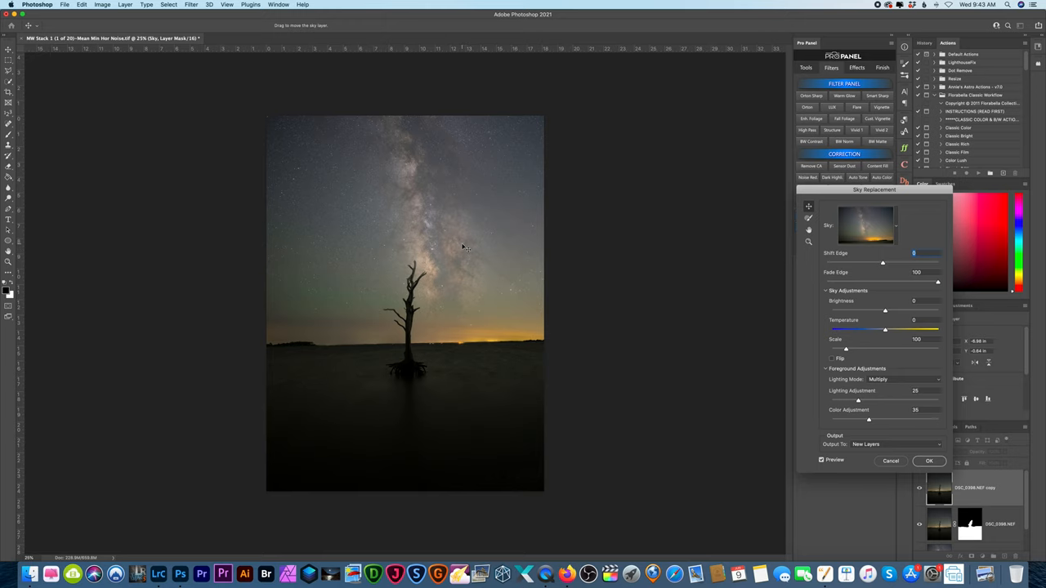
mouse_move(473, 241)
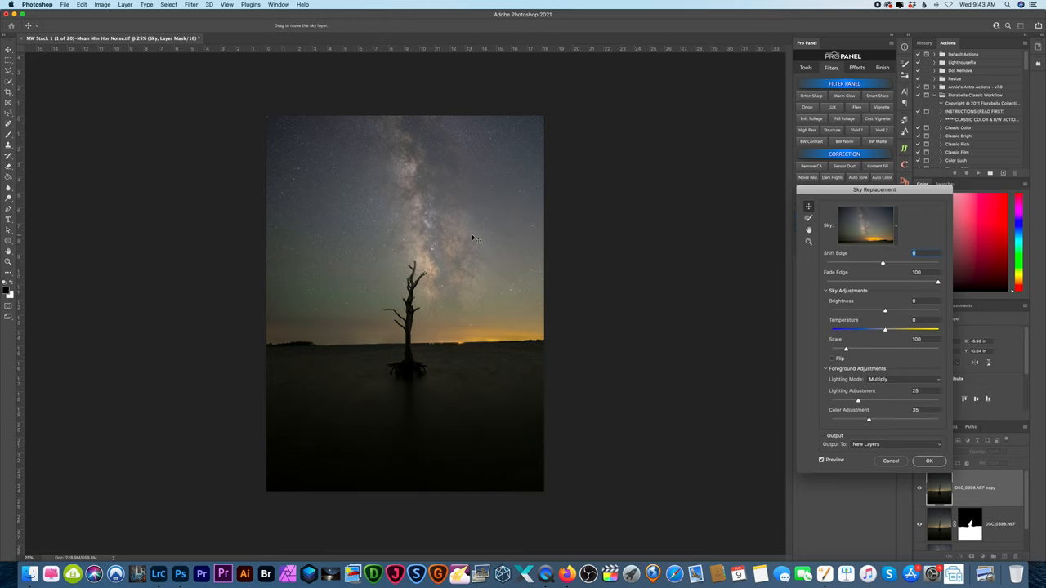
mouse_move(490, 239)
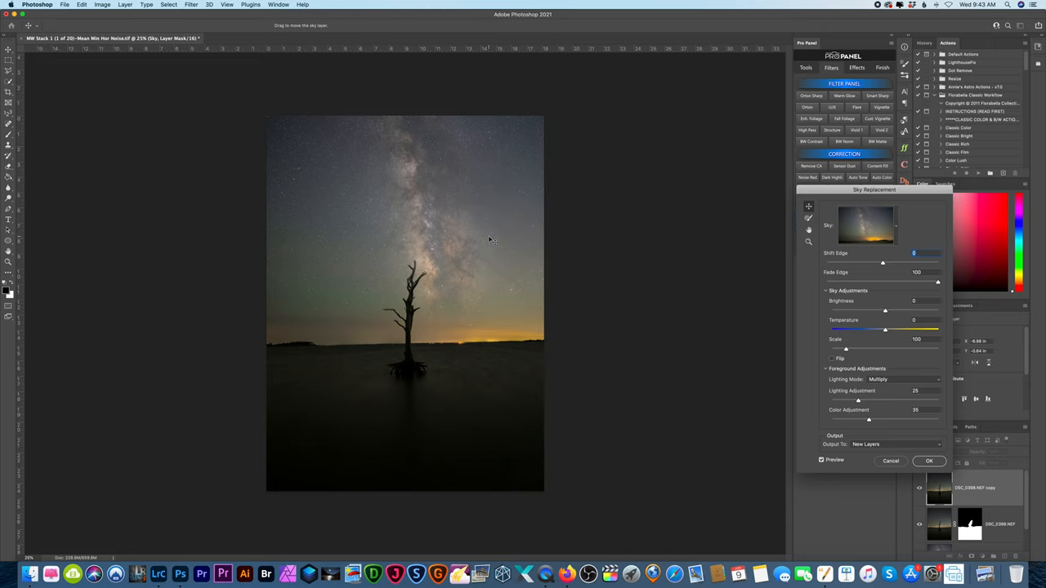
mouse_move(477, 239)
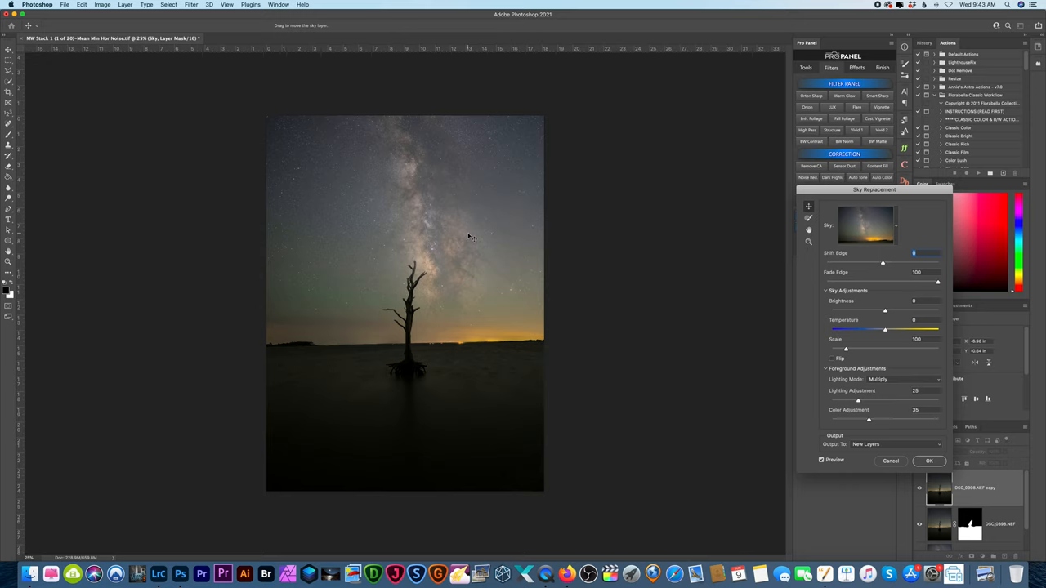
mouse_move(487, 233)
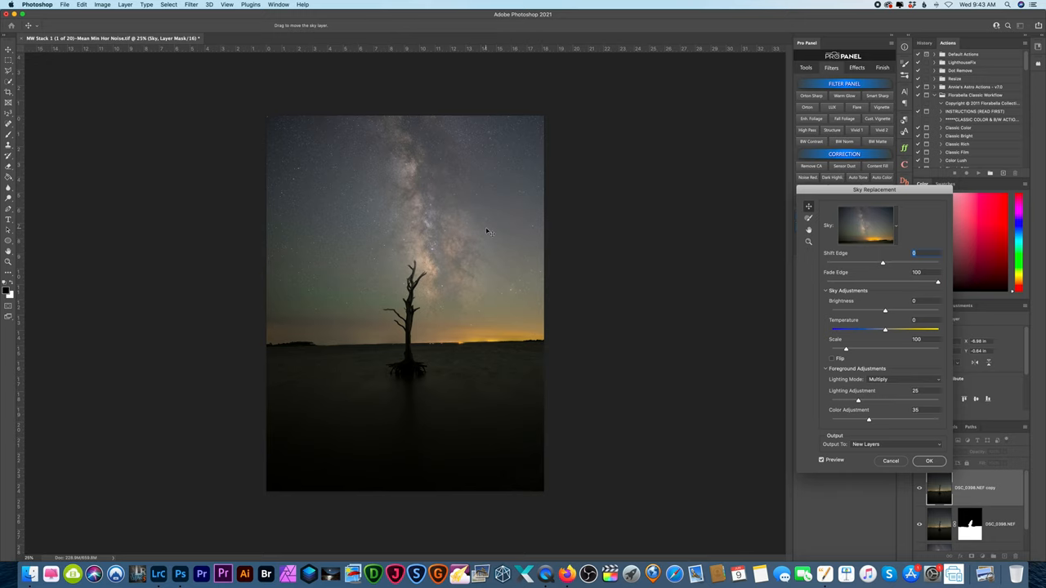